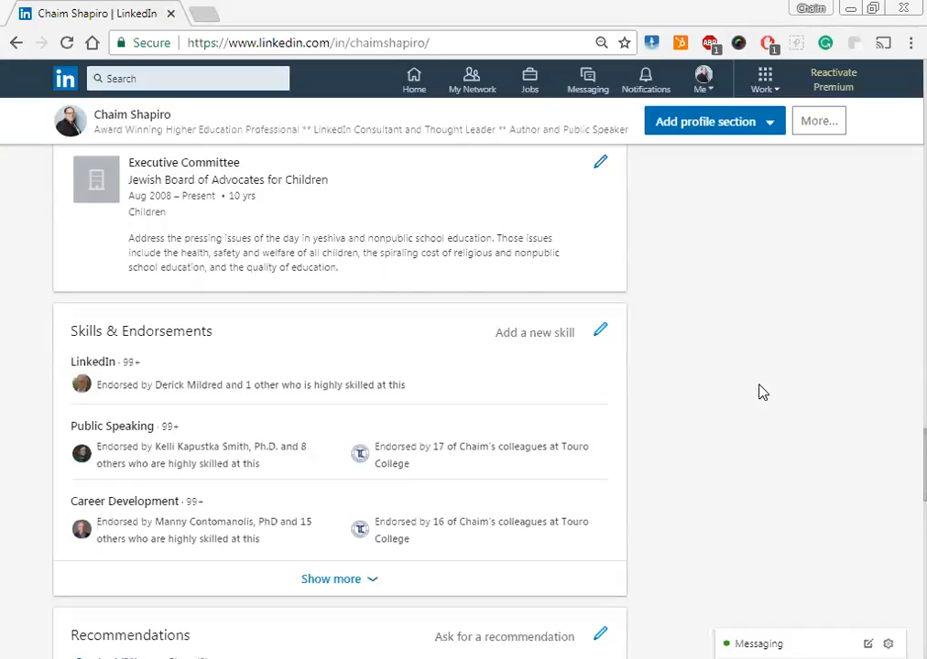
pyautogui.moveTo(595, 361)
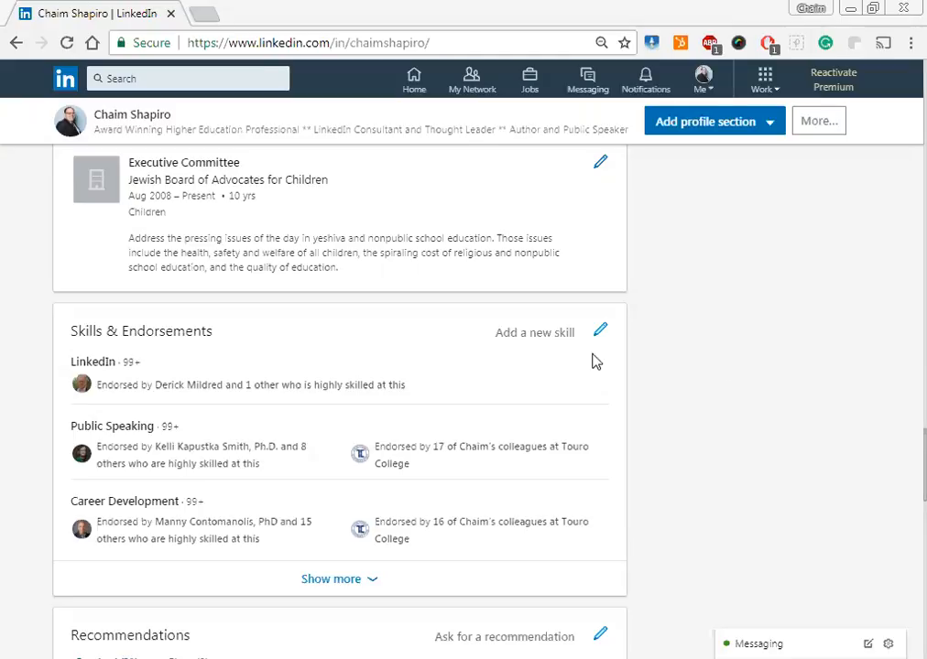
pyautogui.moveTo(231, 335)
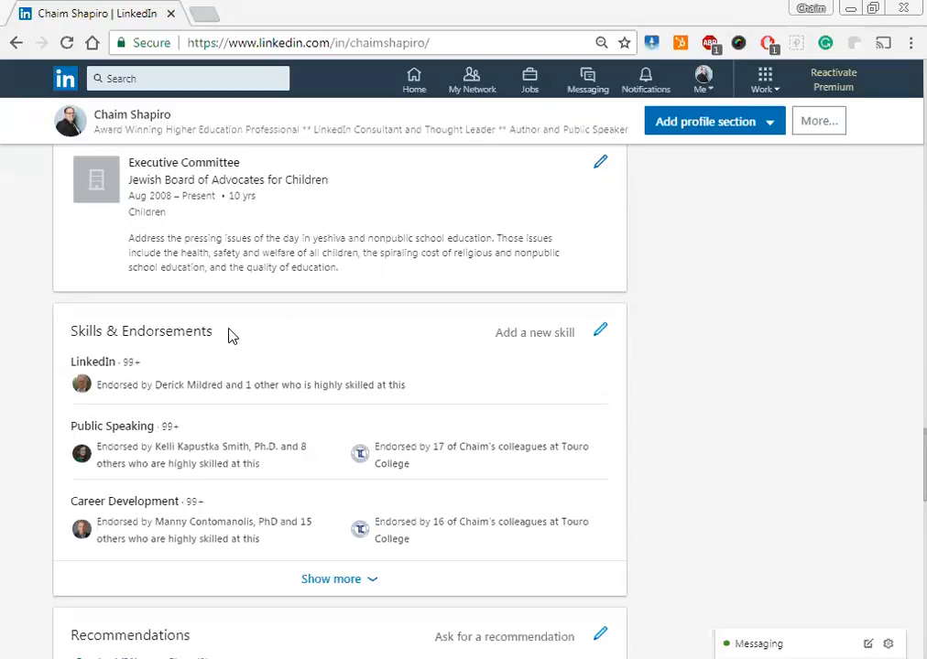
pyautogui.moveTo(151, 363)
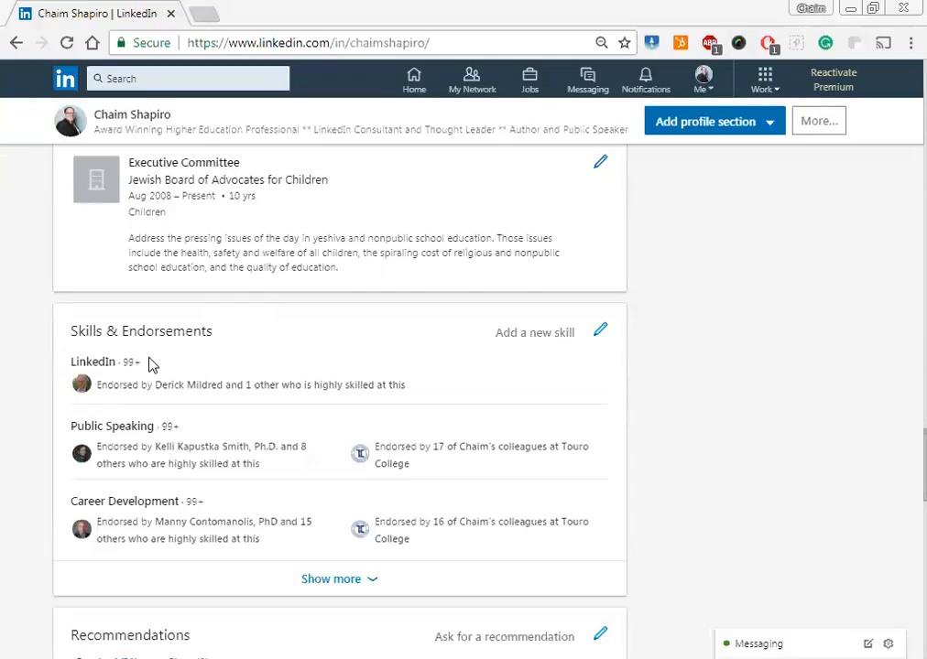
pyautogui.moveTo(125, 392)
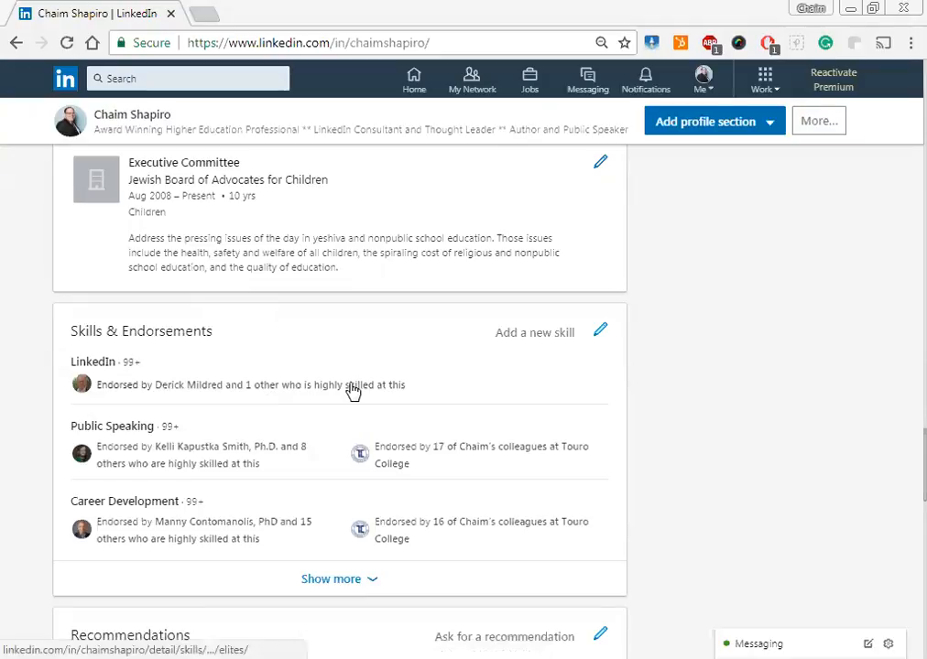
pyautogui.moveTo(297, 454)
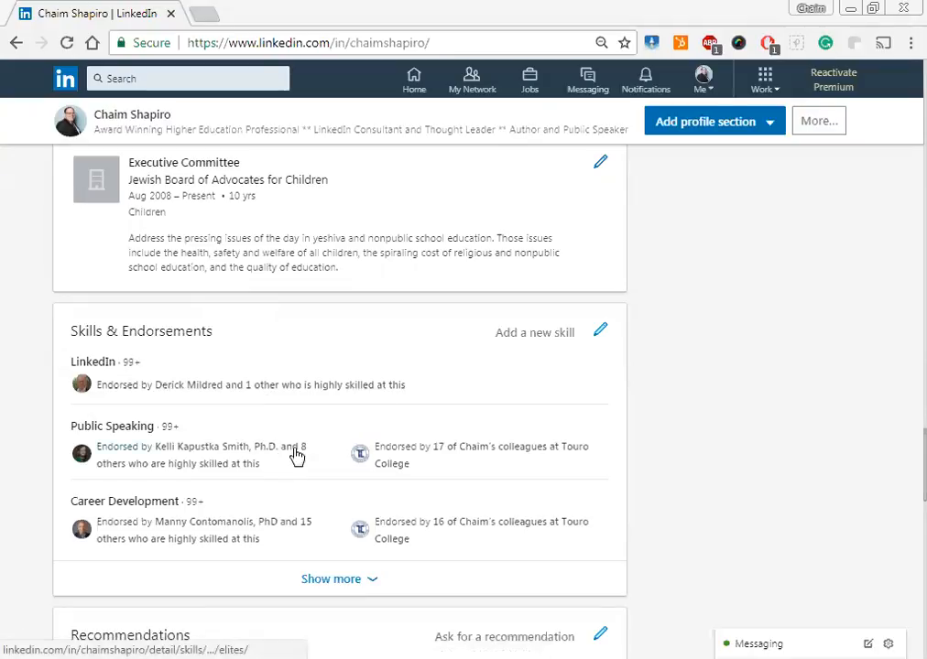
pyautogui.moveTo(560, 431)
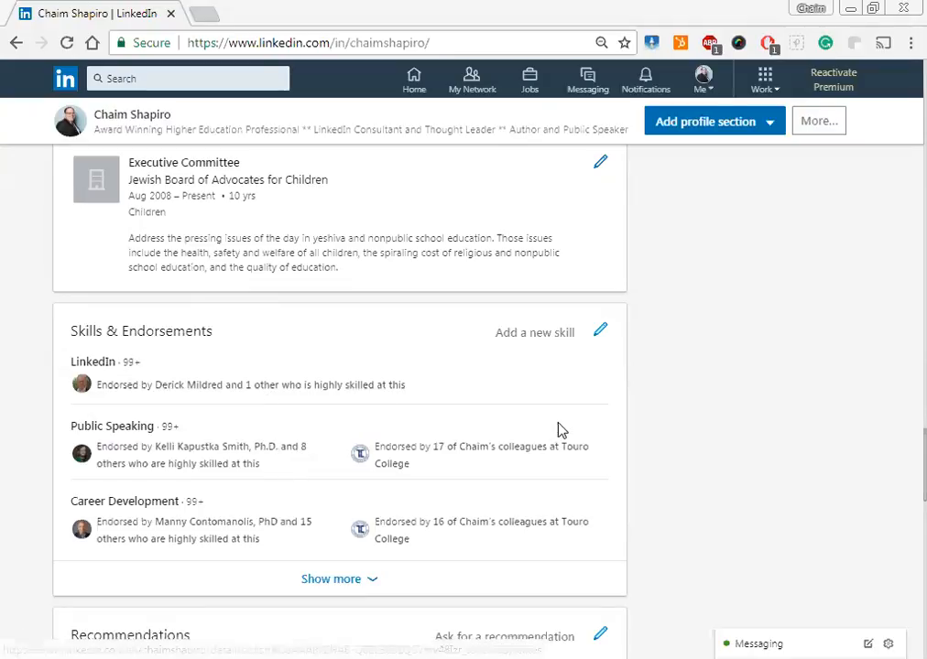
pyautogui.moveTo(168, 370)
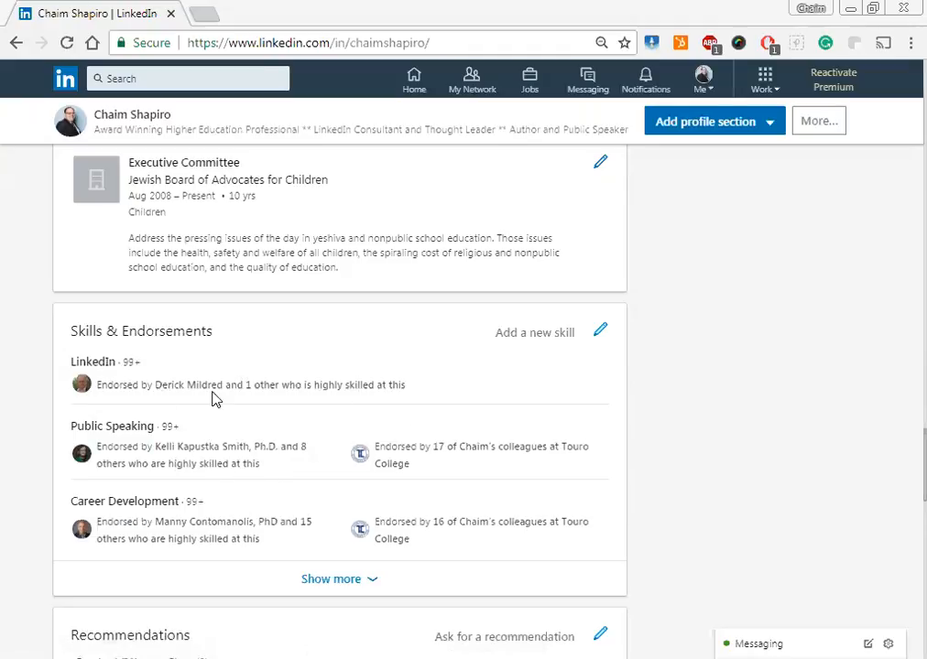
pyautogui.moveTo(213, 397)
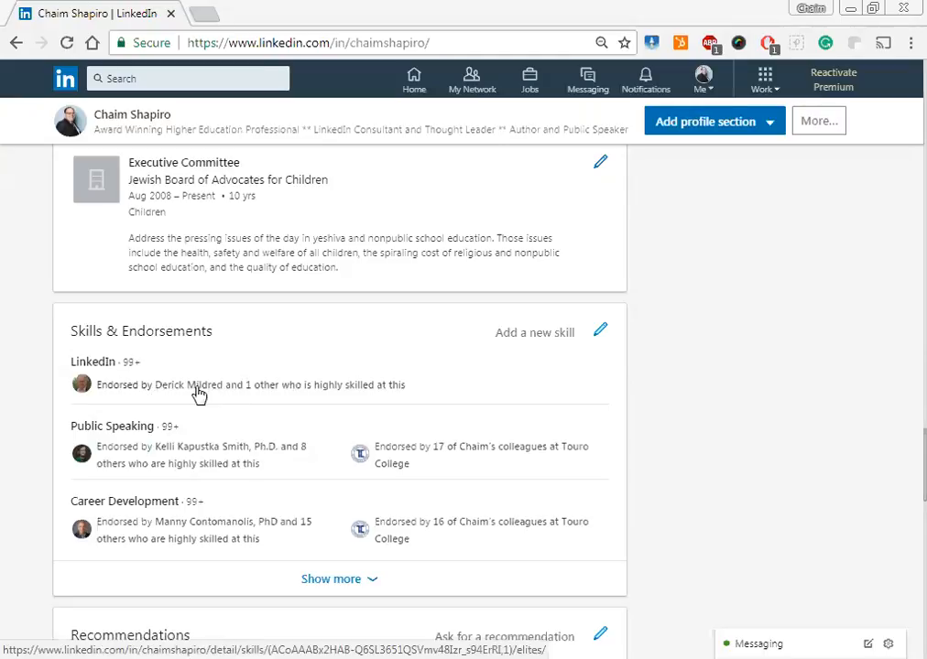
pyautogui.moveTo(356, 396)
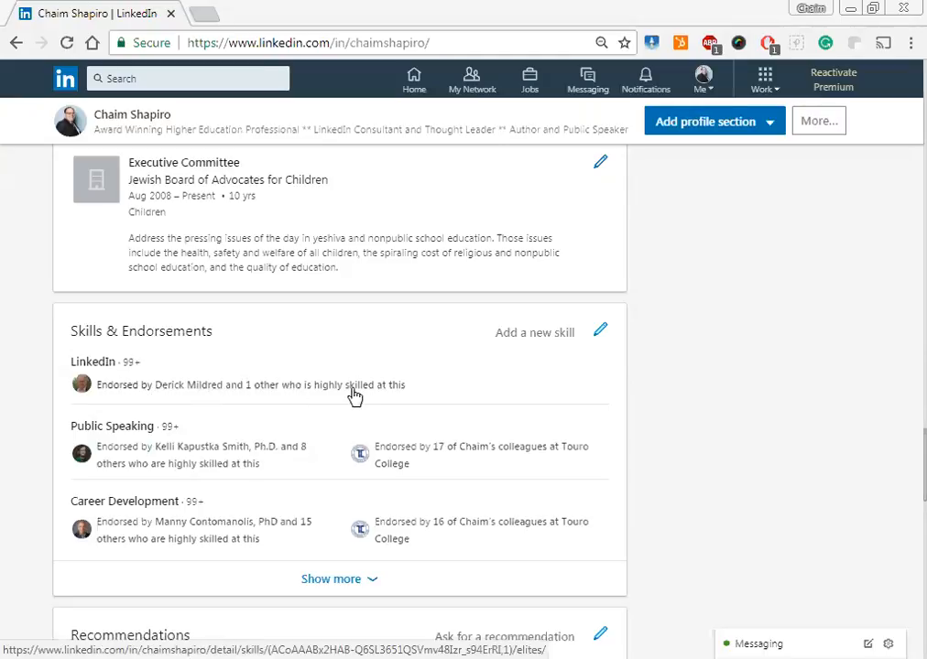
pyautogui.moveTo(187, 402)
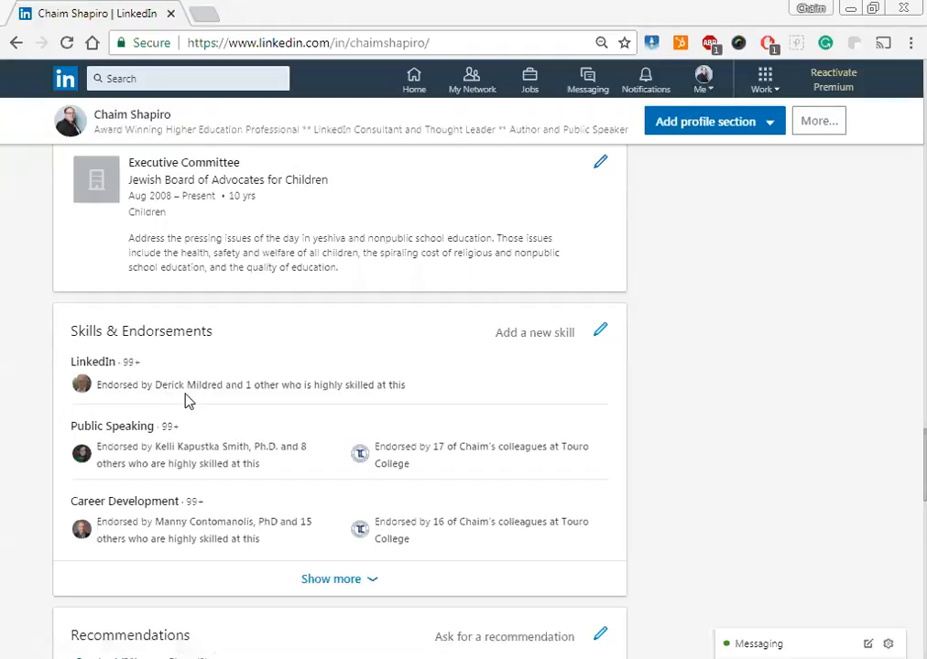
pyautogui.moveTo(220, 391)
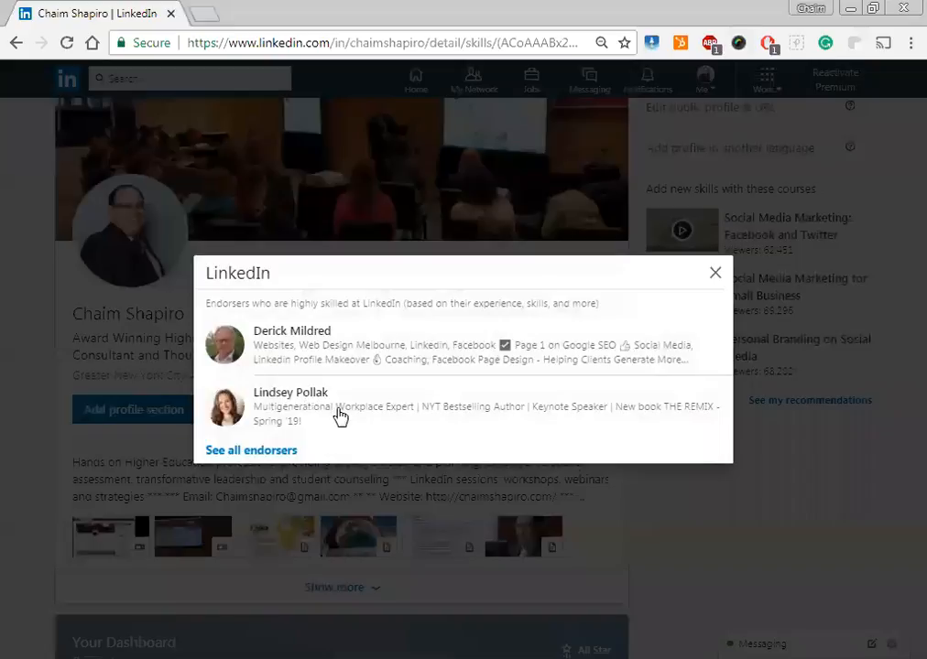
pyautogui.moveTo(333, 417)
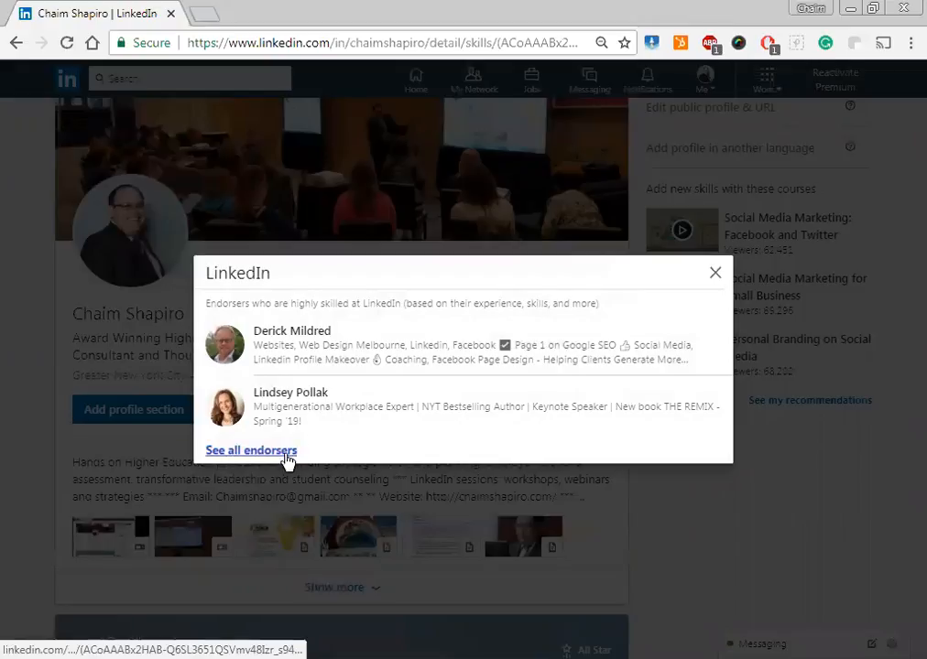
# - Show the full list of all 103 endorsers for the LinkedIn skill
pyautogui.click(251, 450)
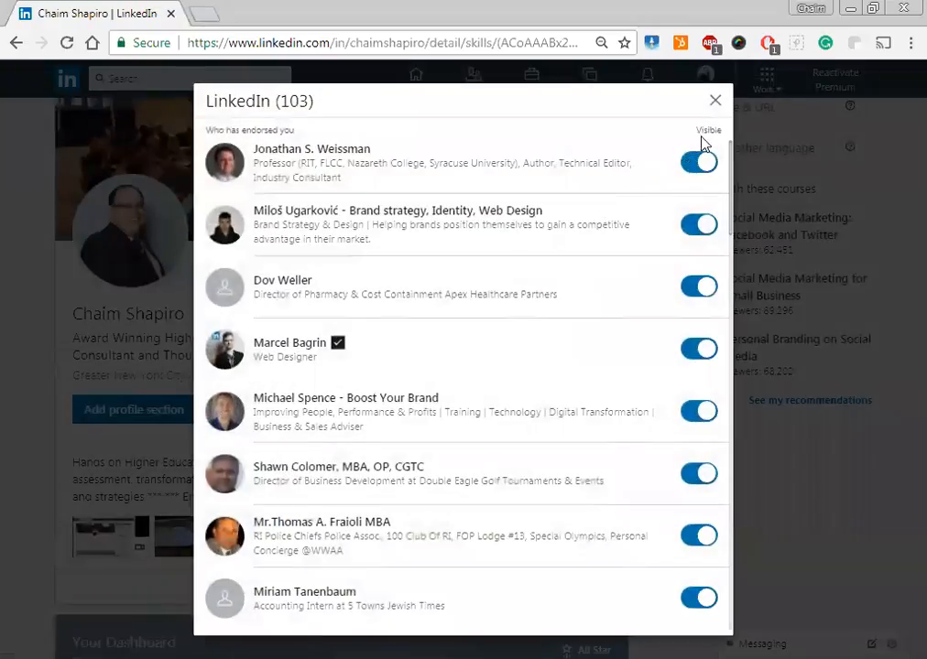
pyautogui.moveTo(733, 186)
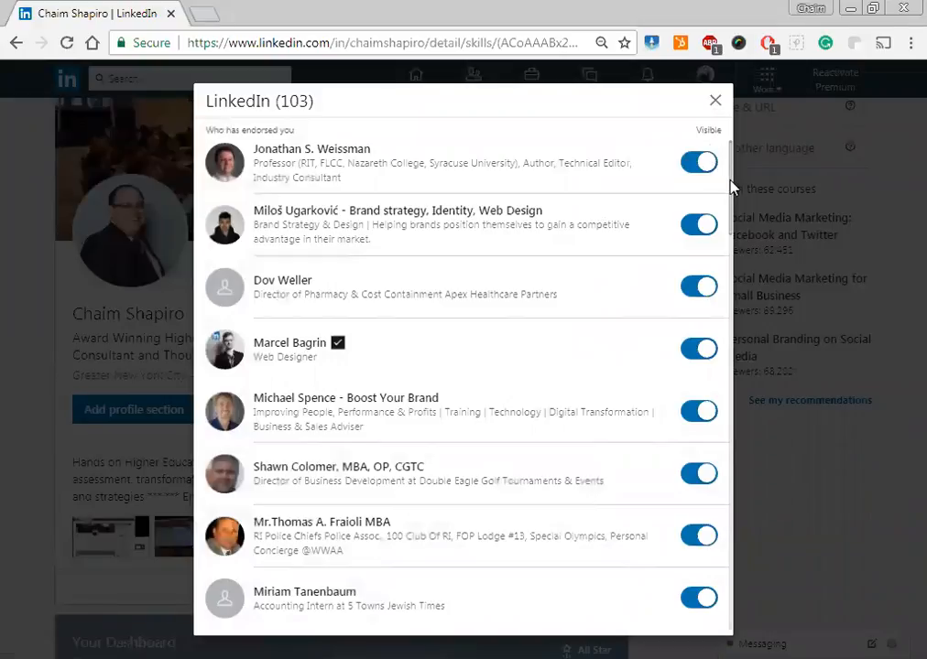
# - Scroll through the endorsers to Derick Mildred's visibility toggle, then close the endorsers list
pyautogui.scroll(-3)
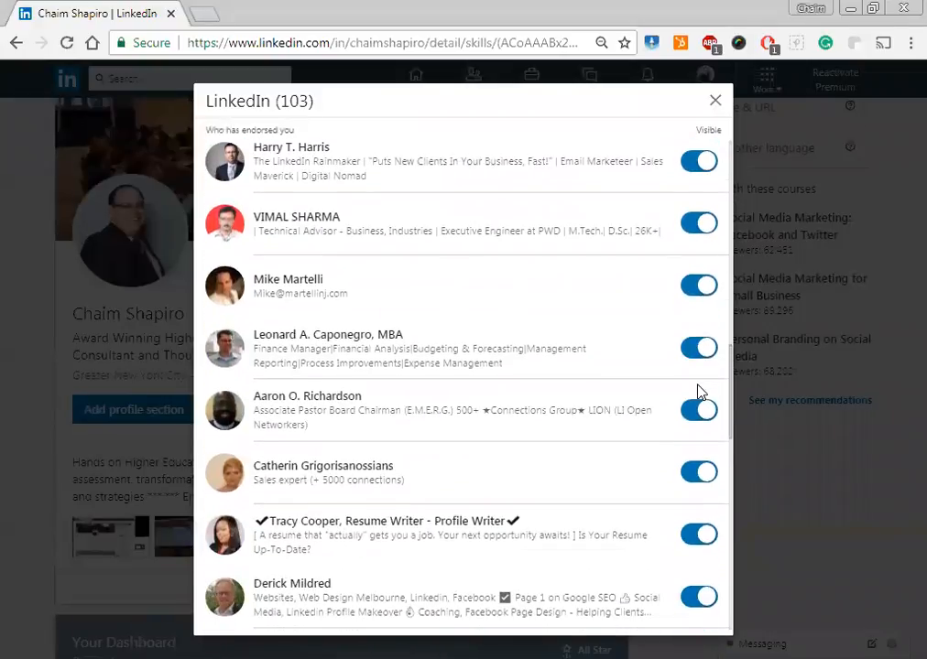
pyautogui.scroll(-3)
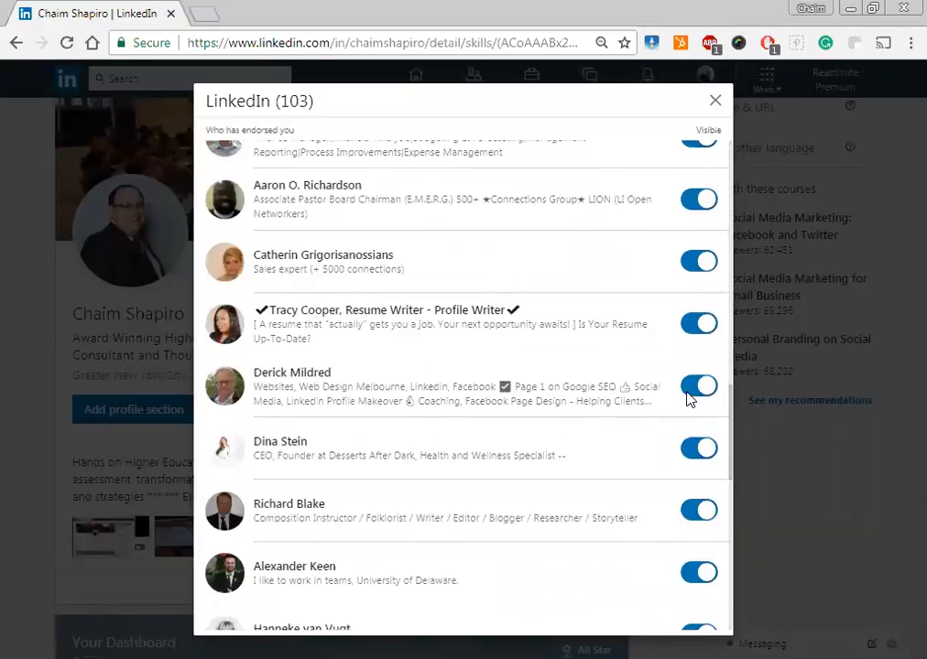
pyautogui.scroll(-3)
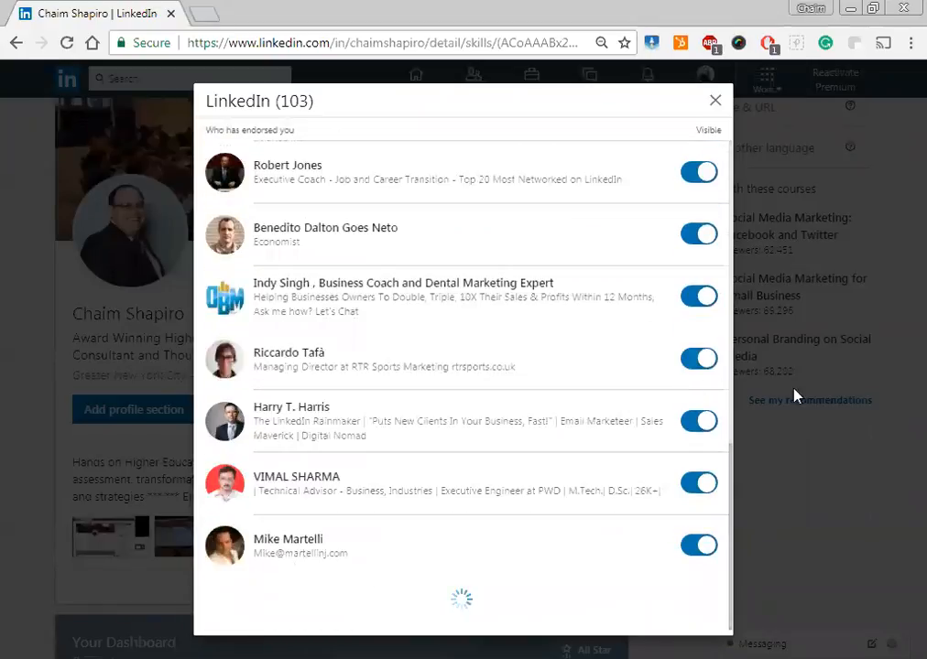
pyautogui.click(714, 99)
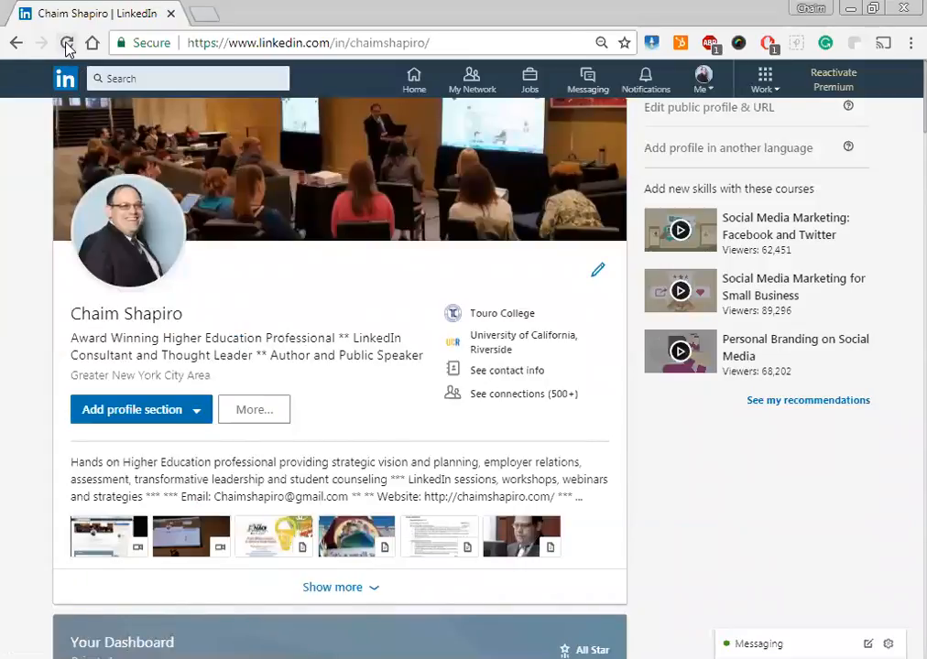
# - Reload the LinkedIn profile page twice so the endorsement change takes effect
pyautogui.click(68, 44)
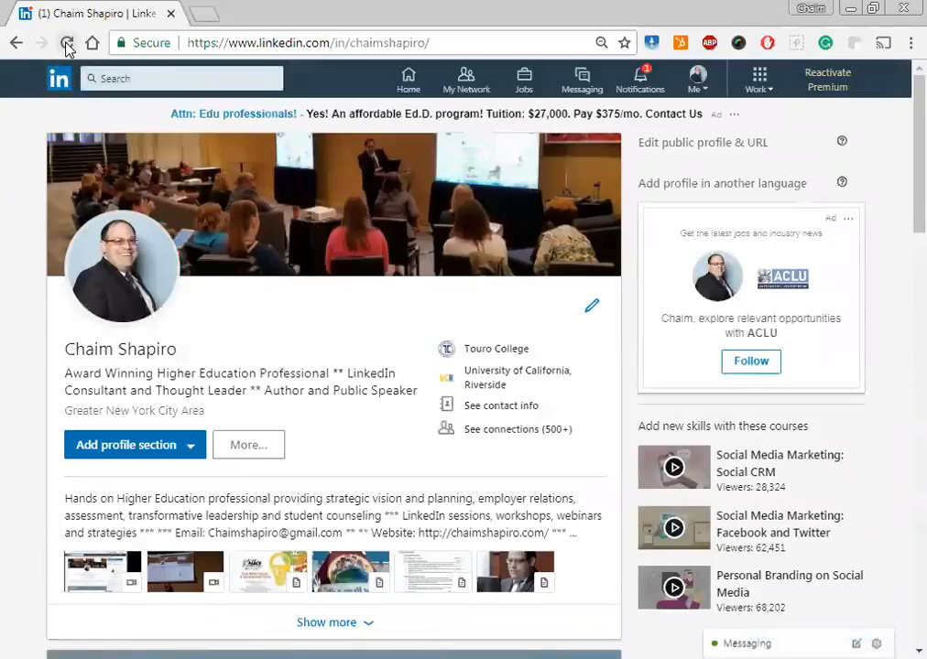
pyautogui.click(66, 43)
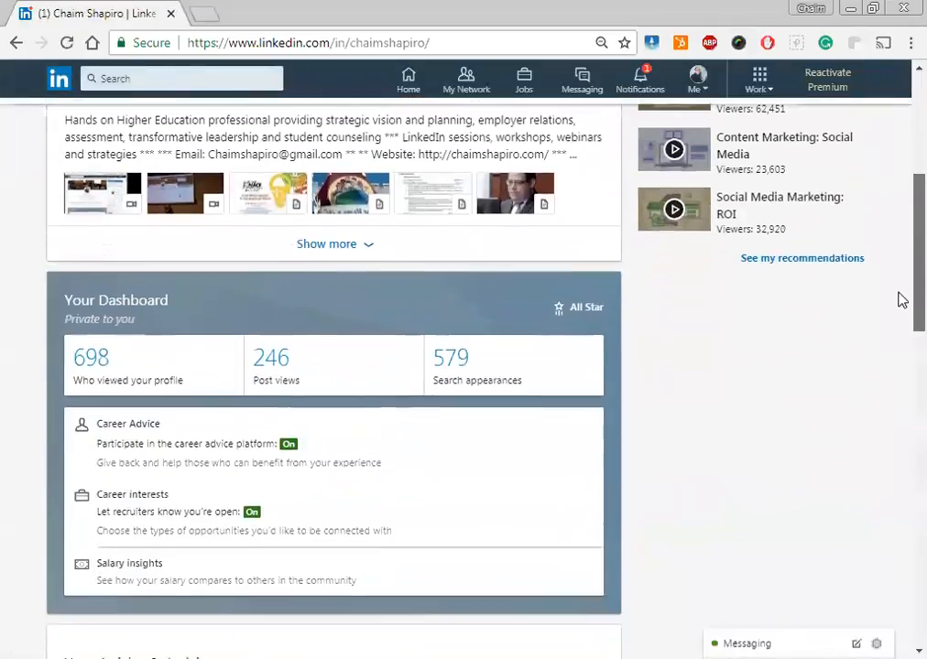
# - Scroll to Skills & Endorsements, where Lindsey Pollak now endorses the LinkedIn skill
pyautogui.scroll(-3)
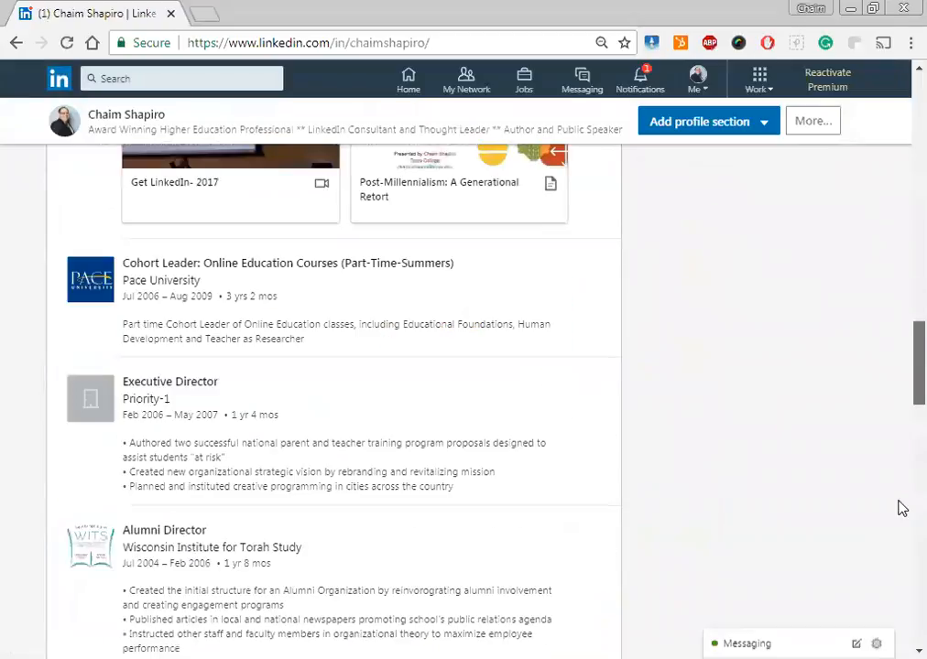
pyautogui.scroll(-3)
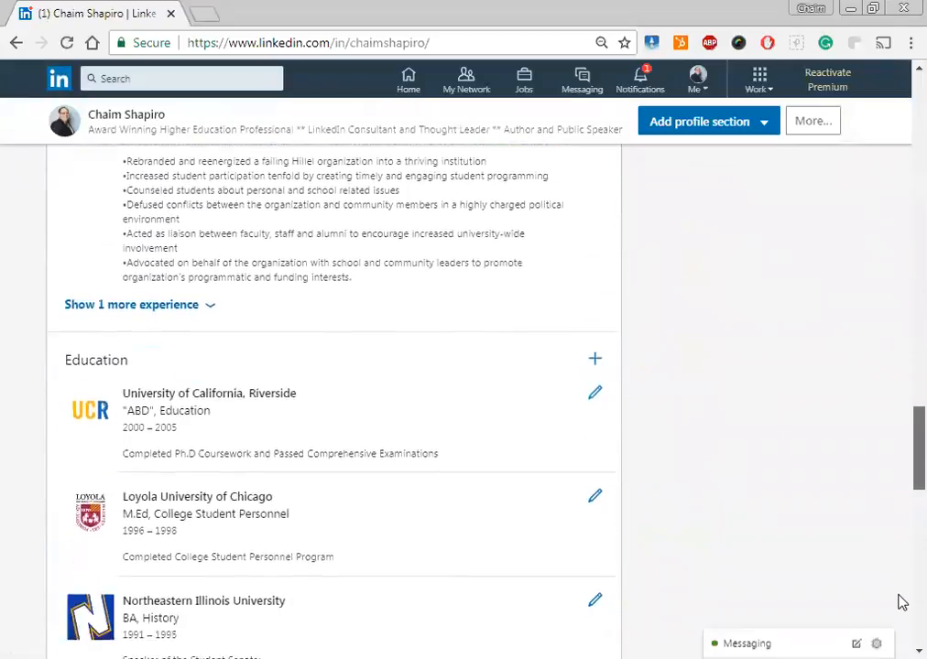
pyautogui.scroll(-3)
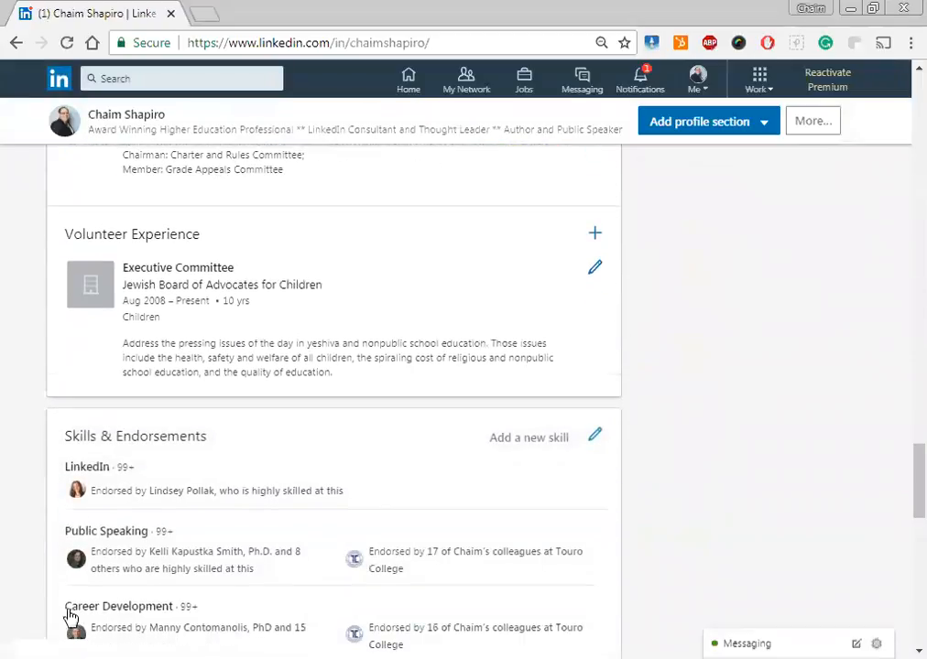